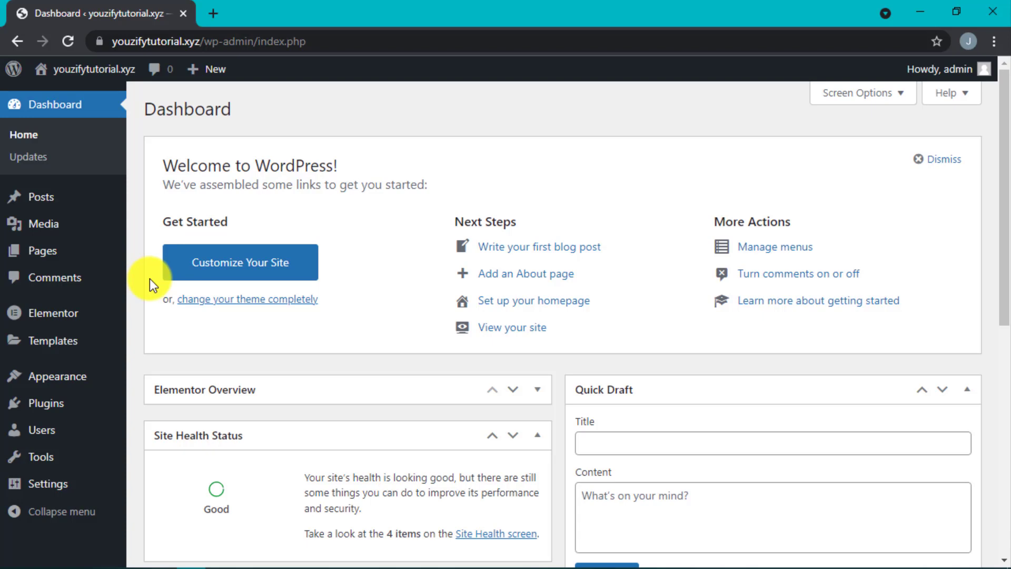
{"action": "mouse_move", "coordinate": [46, 402]}
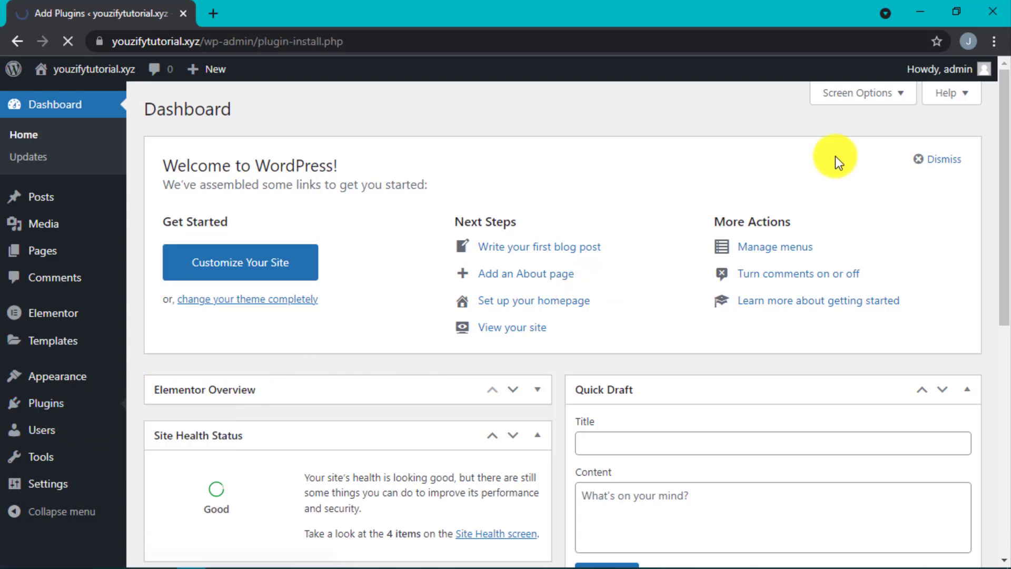
Search 'buddy' in Add Plugins, then install and activate BuddyPress 9.1.1.
{"action": "type", "text": "buddy"}
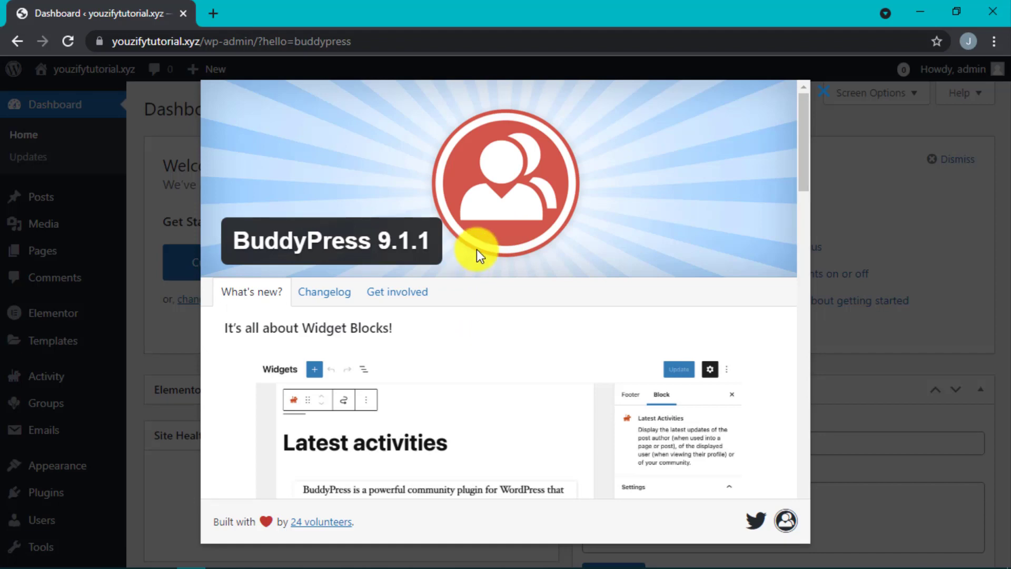
{"action": "mouse_move", "coordinate": [824, 93]}
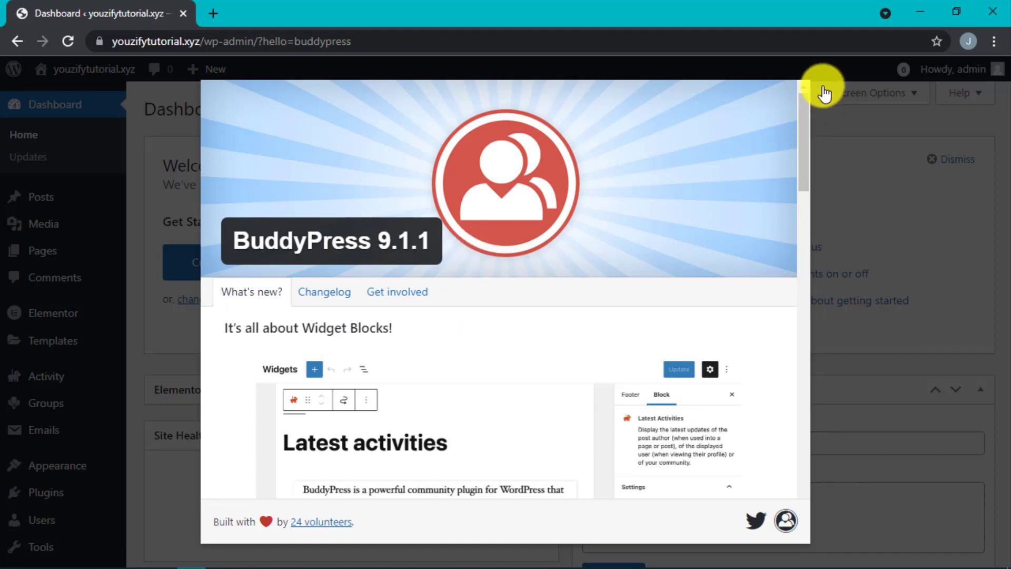
Dismiss the BuddyPress 9.1.1 welcome modal to return to the Dashboard.
{"action": "left_click", "coordinate": [815, 88]}
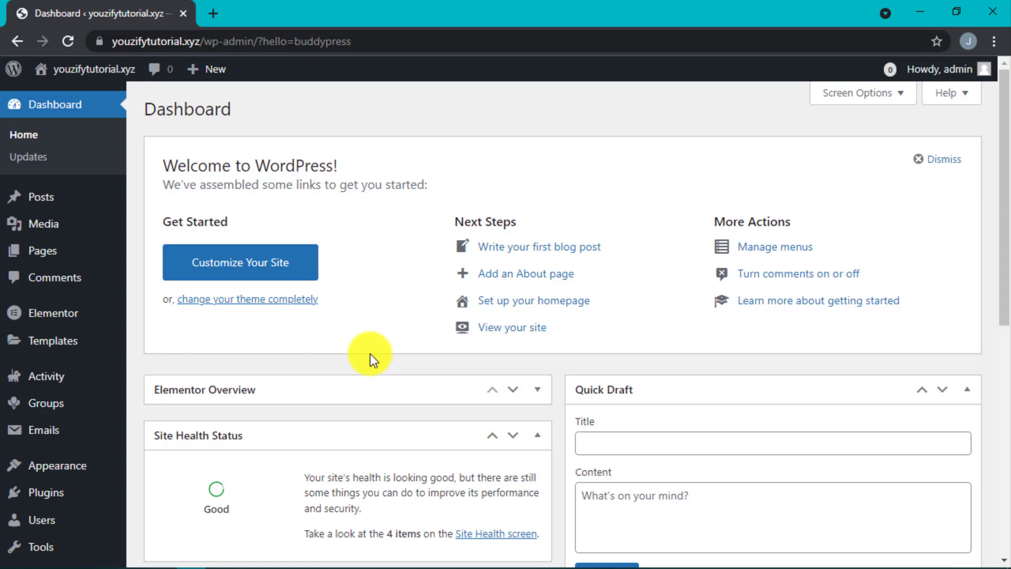
View BuddyPress Settings > Pages showing Members, Activity, Groups, Register and Activate assigned.
{"action": "scroll", "scroll_direction": "down", "scroll_amount": 3}
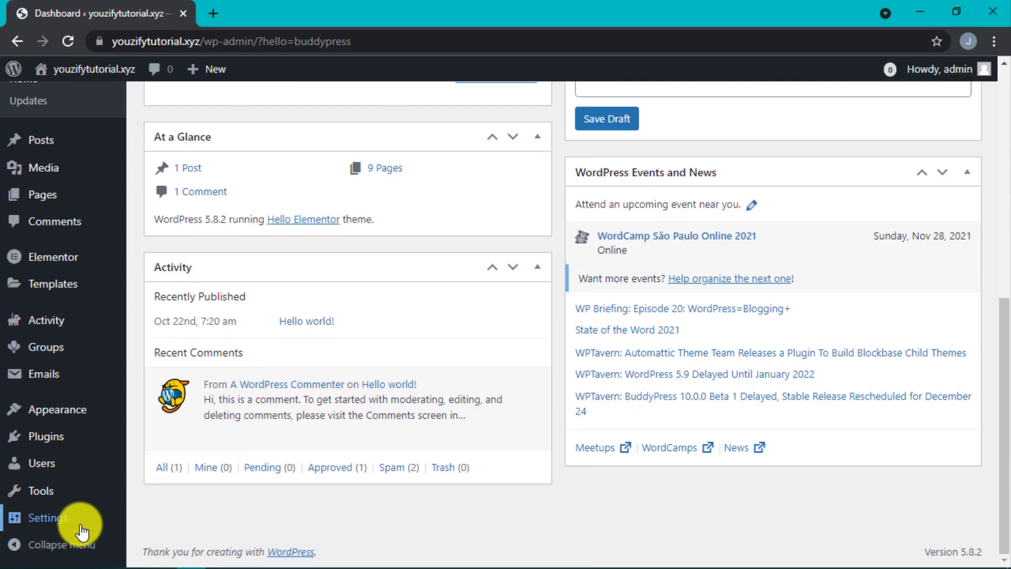
{"action": "left_click", "coordinate": [166, 488]}
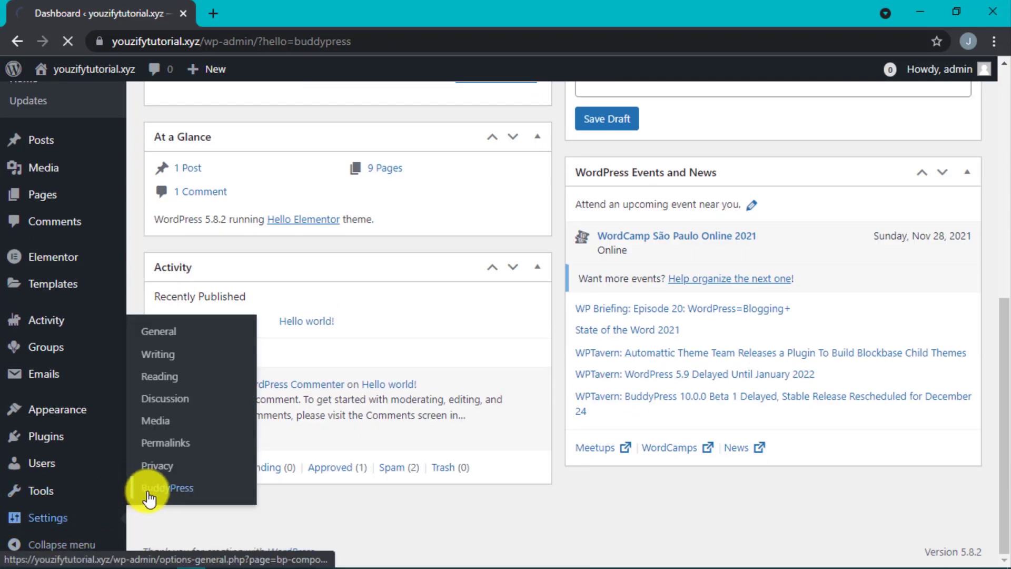
{"action": "left_click", "coordinate": [168, 488]}
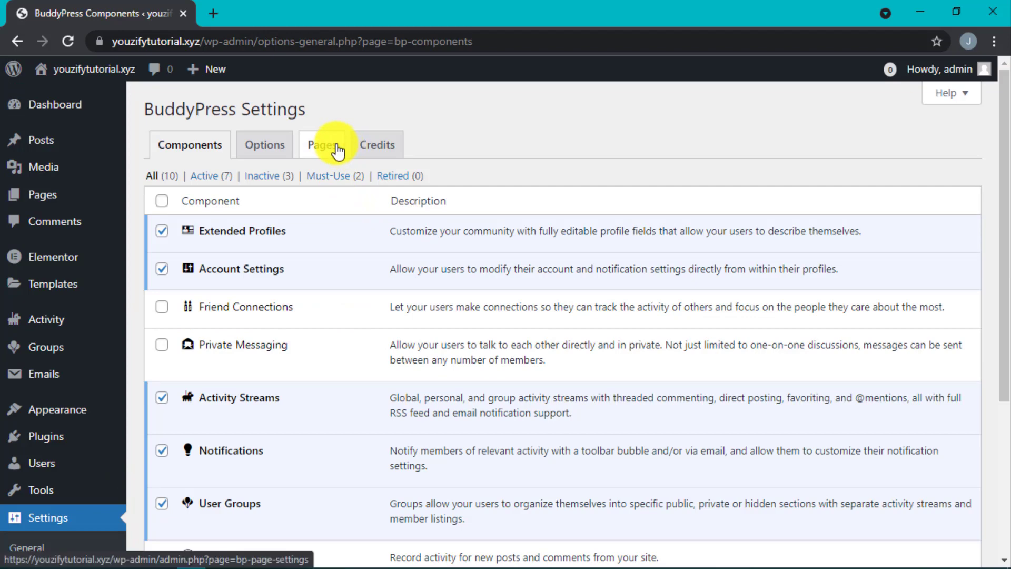
{"action": "left_click", "coordinate": [321, 144]}
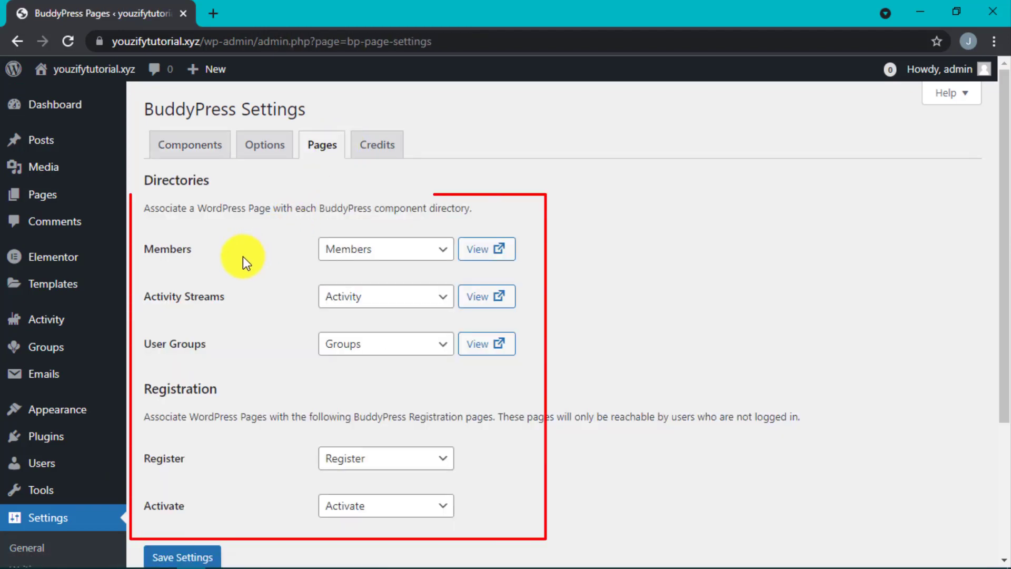
{"action": "mouse_move", "coordinate": [168, 188]}
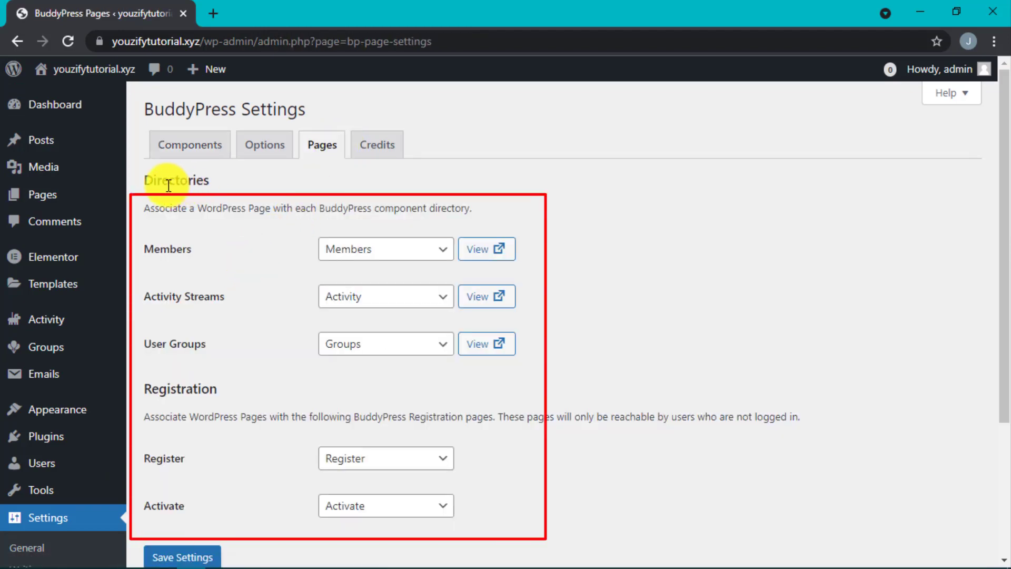
{"action": "mouse_move", "coordinate": [339, 249]}
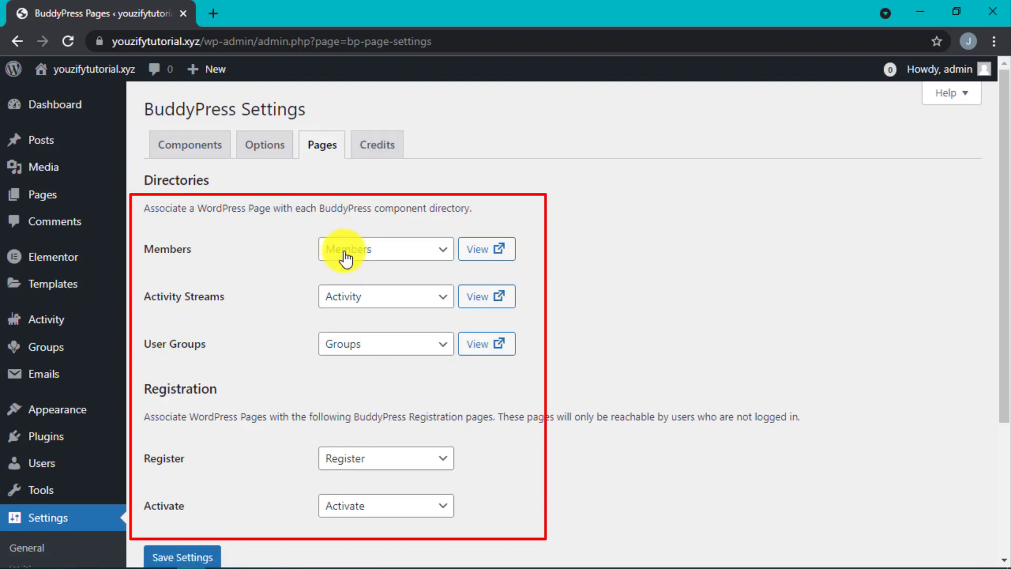
{"action": "left_click", "coordinate": [385, 343]}
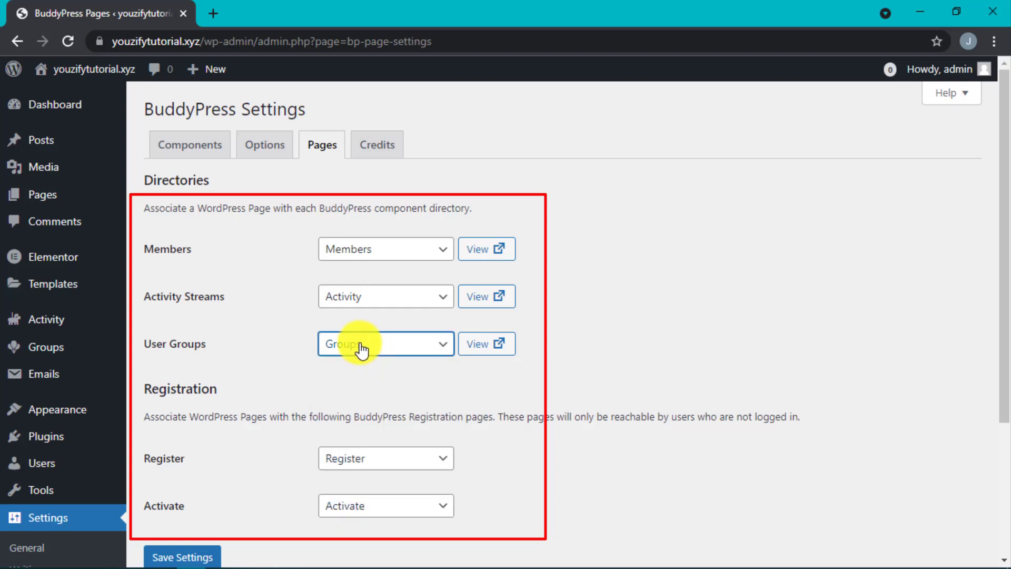
{"action": "mouse_move", "coordinate": [358, 323]}
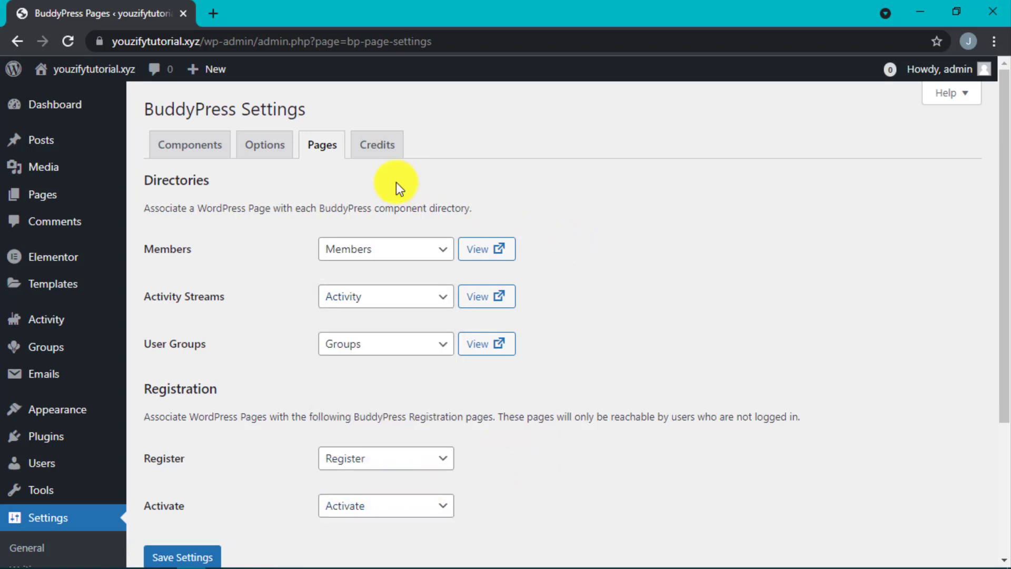
{"action": "mouse_move", "coordinate": [42, 194]}
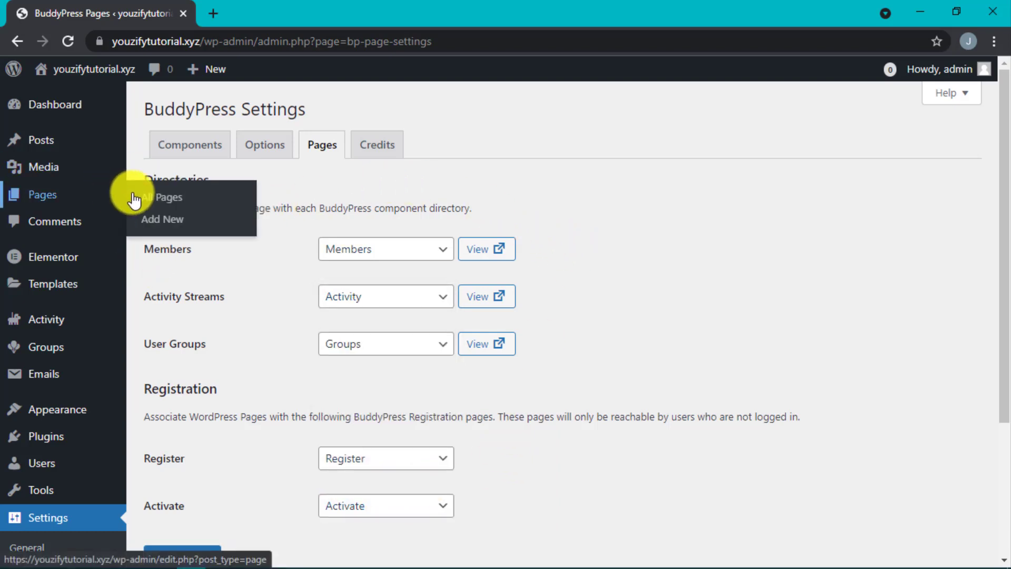
Begin a new page and title it 'Activity' without saving.
{"action": "left_click", "coordinate": [168, 197]}
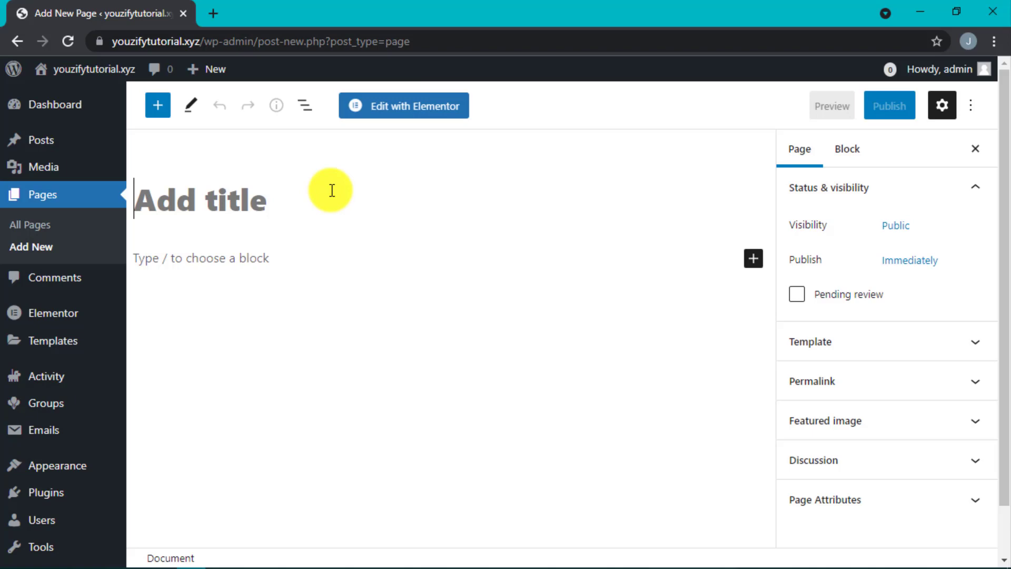
{"action": "type", "text": "Activity"}
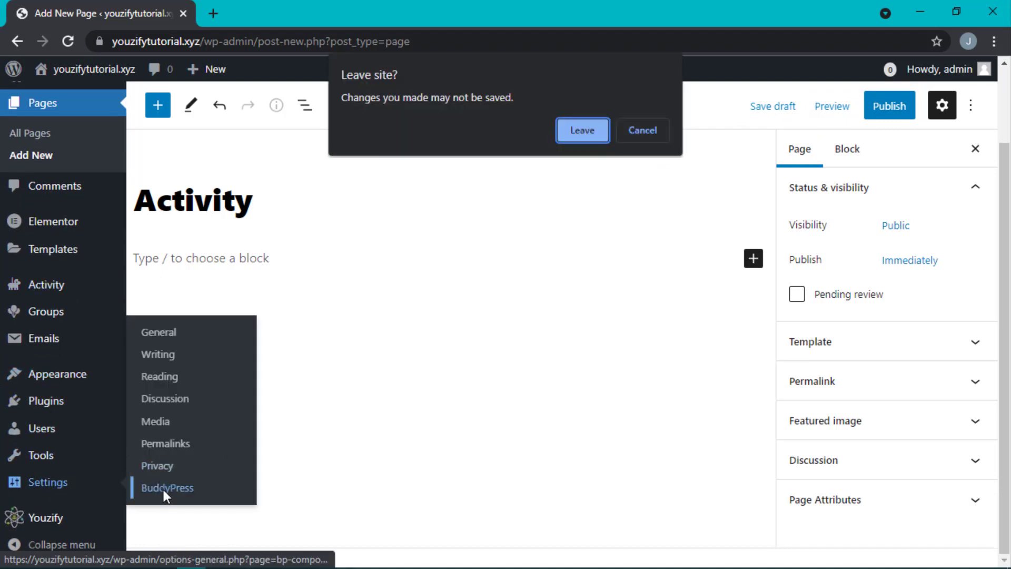
Leave the unsaved page and save the BuddyPress page assignments for all five pages.
{"action": "left_click", "coordinate": [582, 130]}
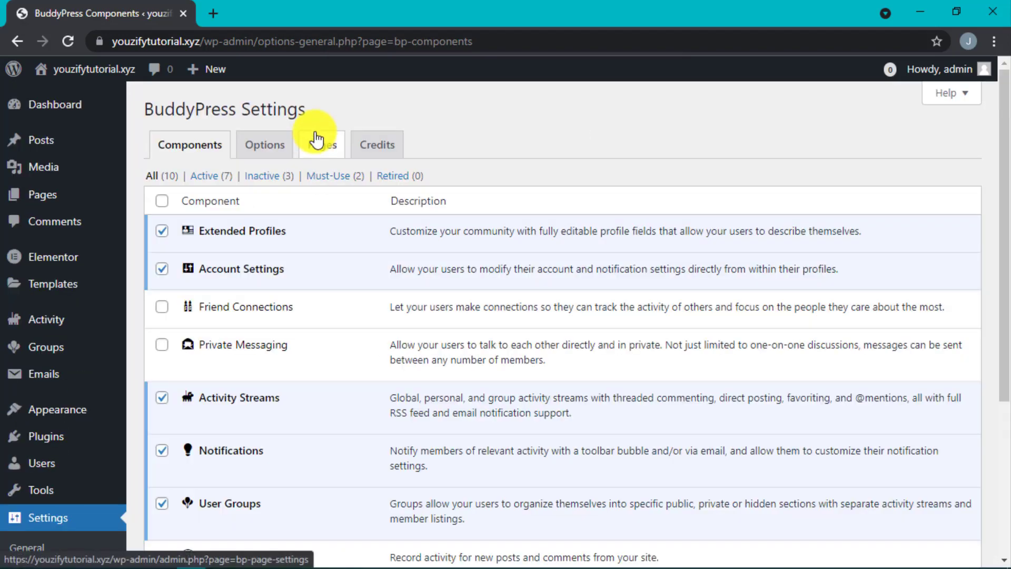
{"action": "left_click", "coordinate": [320, 144]}
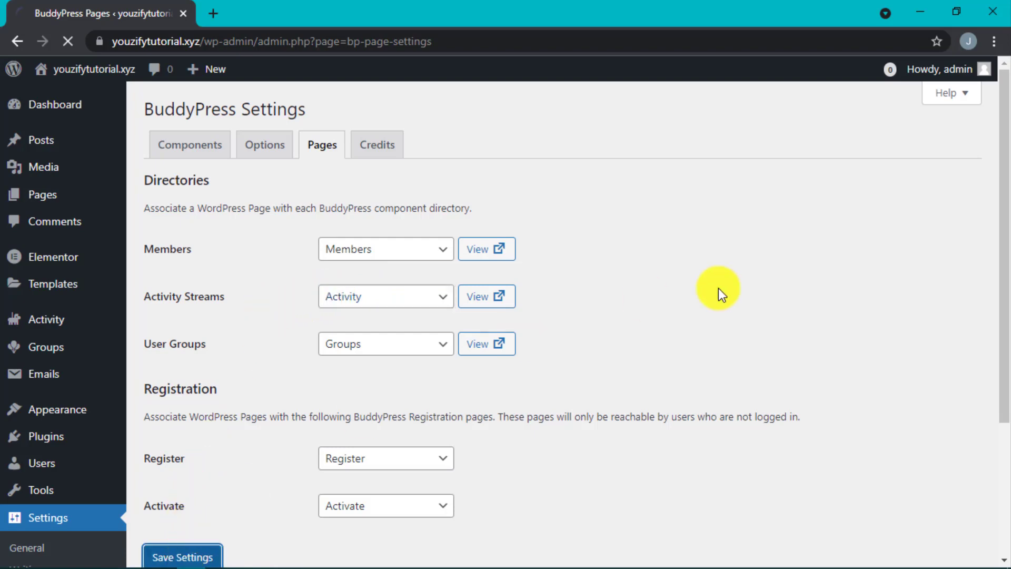
{"action": "left_click", "coordinate": [182, 556]}
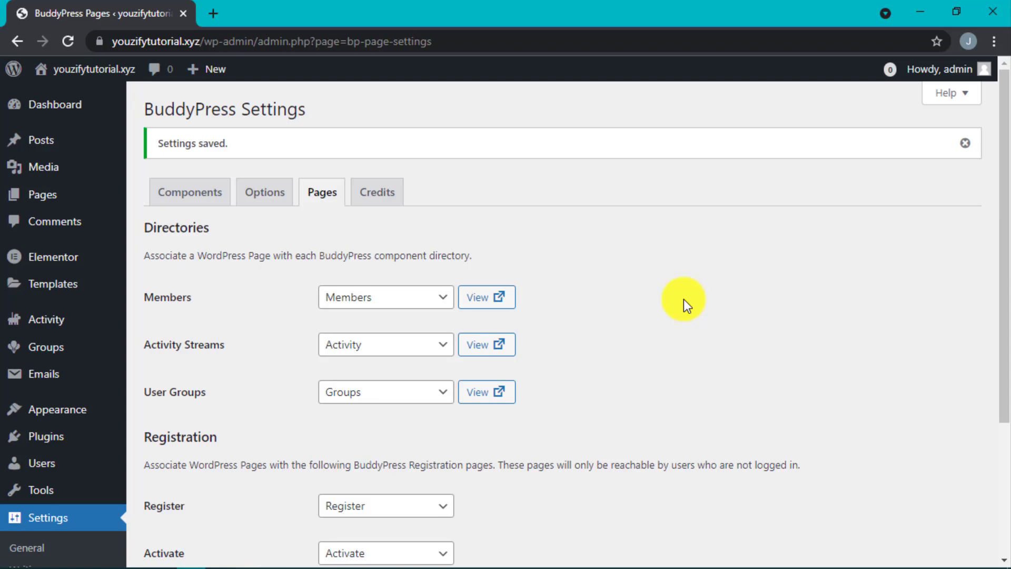
{"action": "mouse_move", "coordinate": [551, 389]}
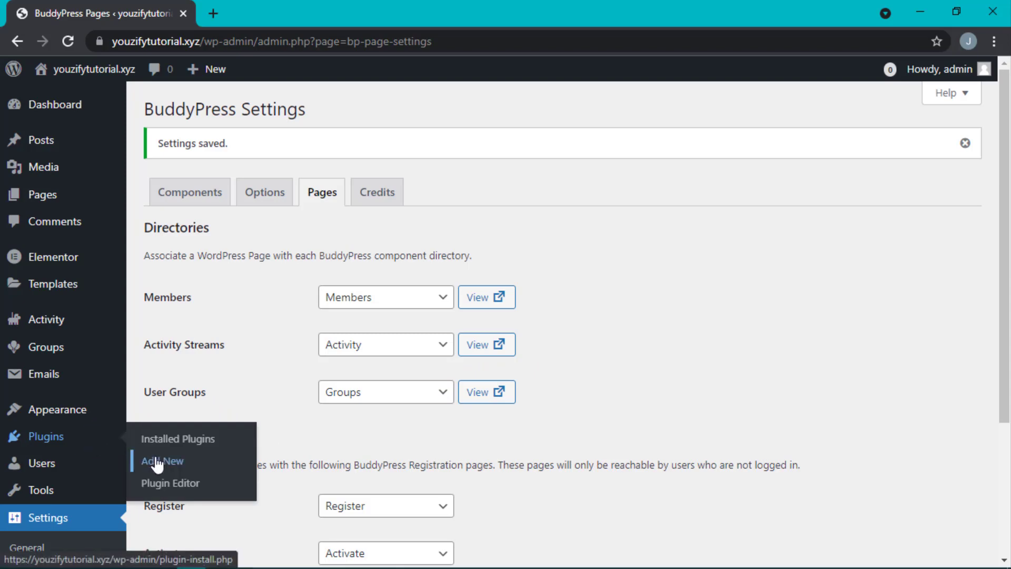
Search 'youzify' in Add Plugins, then install and activate Youzify 1.1.5.
{"action": "left_click", "coordinate": [160, 460]}
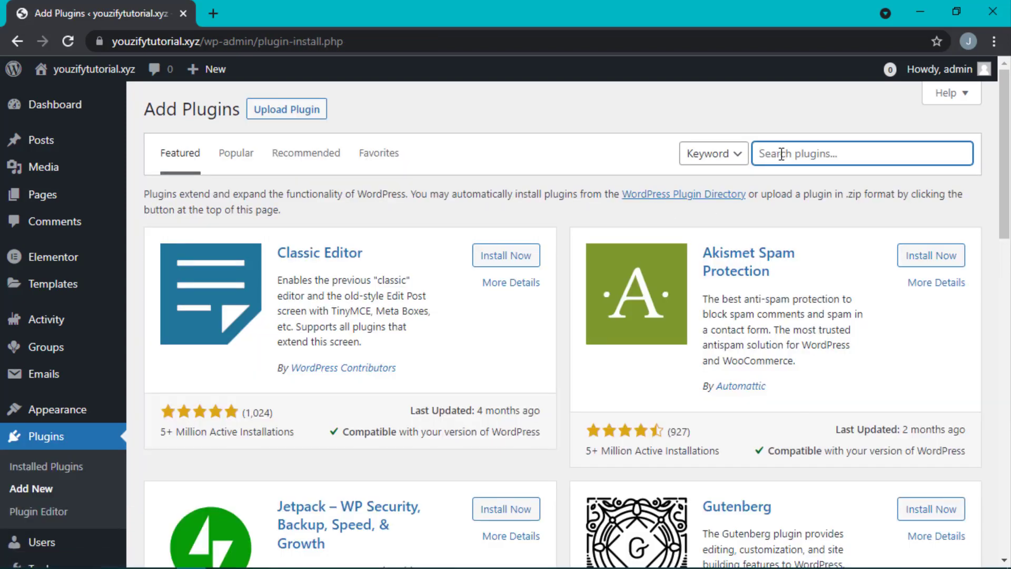
{"action": "type", "text": "youzify"}
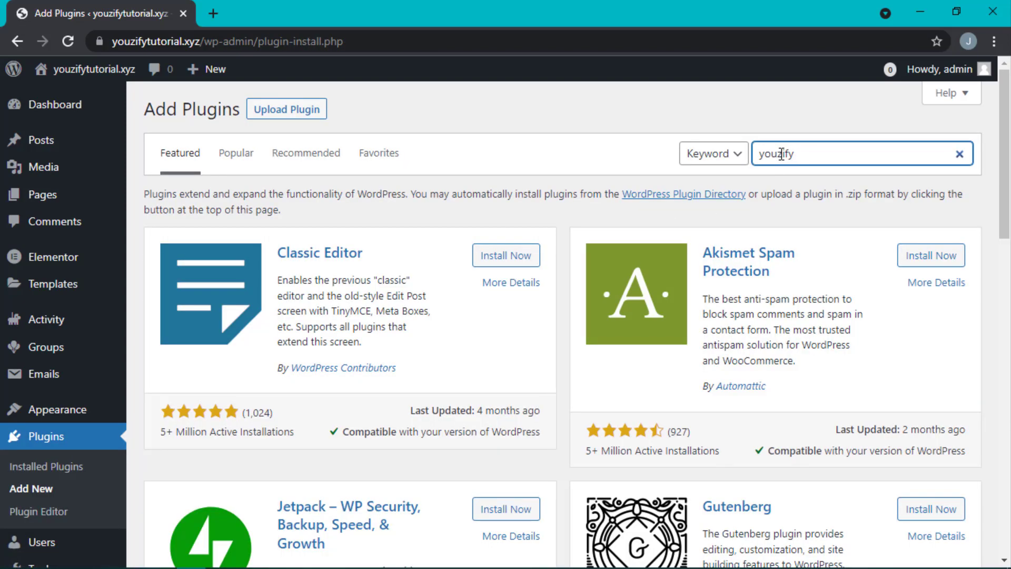
{"action": "left_click", "coordinate": [506, 255]}
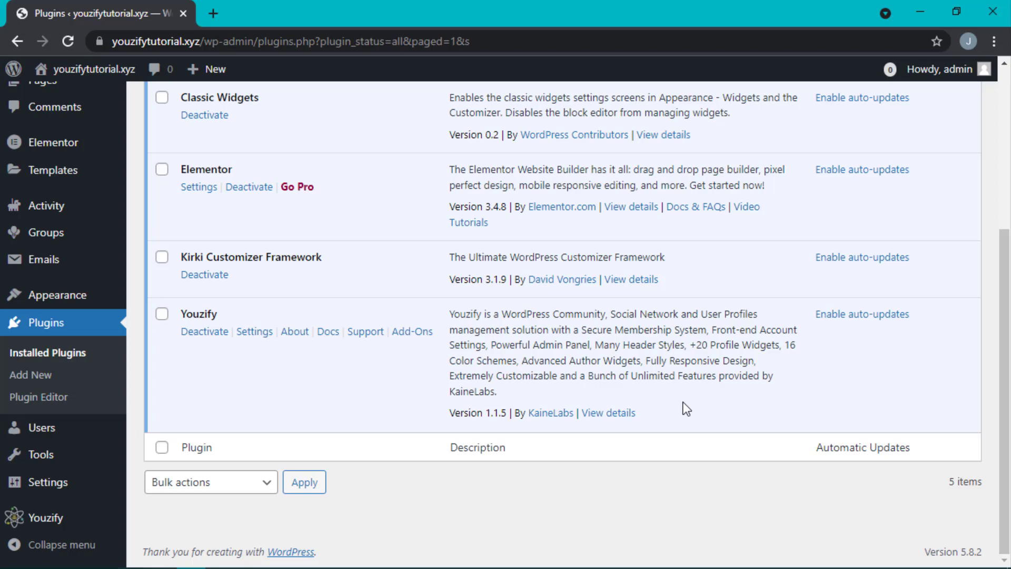
{"action": "mouse_move", "coordinate": [689, 407]}
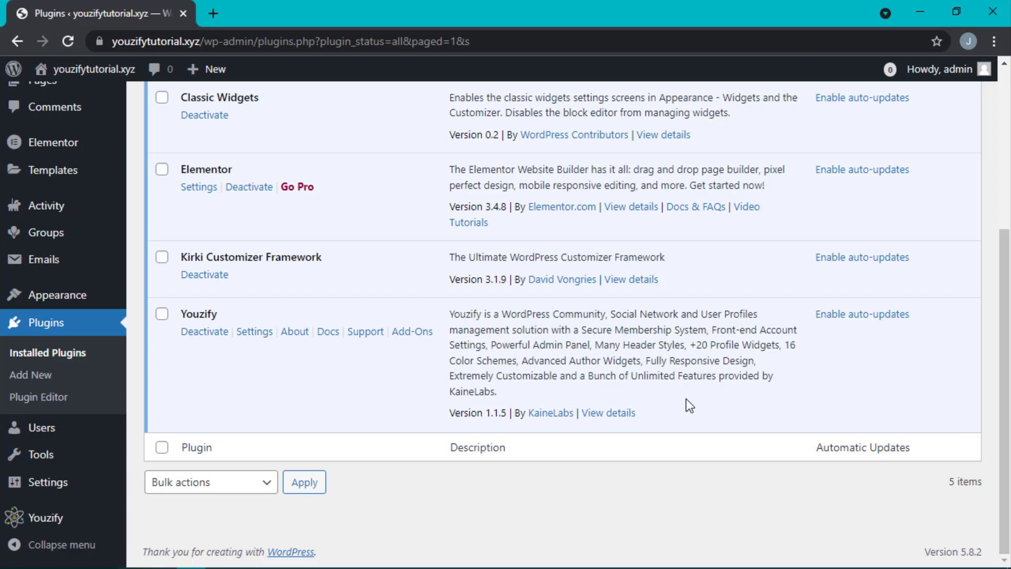